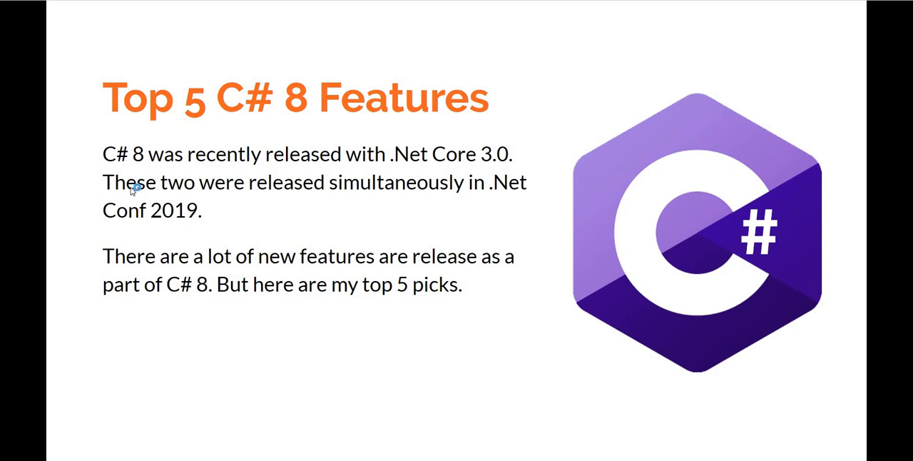
mouse_move(136, 189)
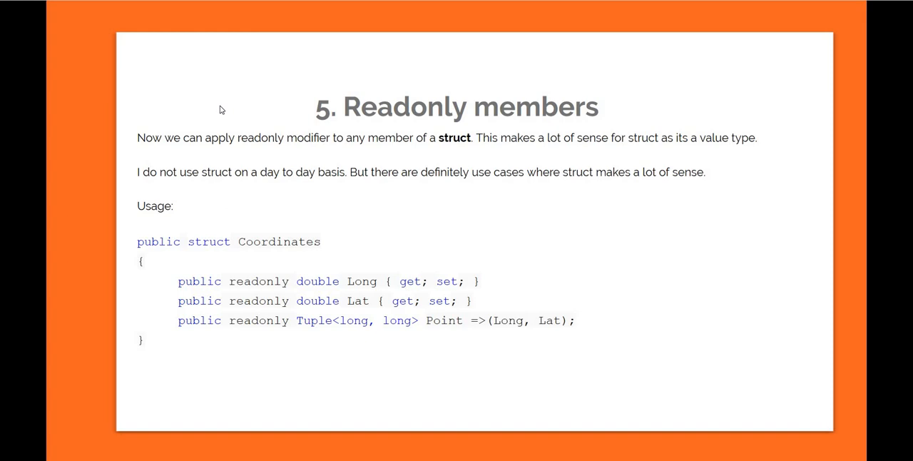
mouse_move(348, 112)
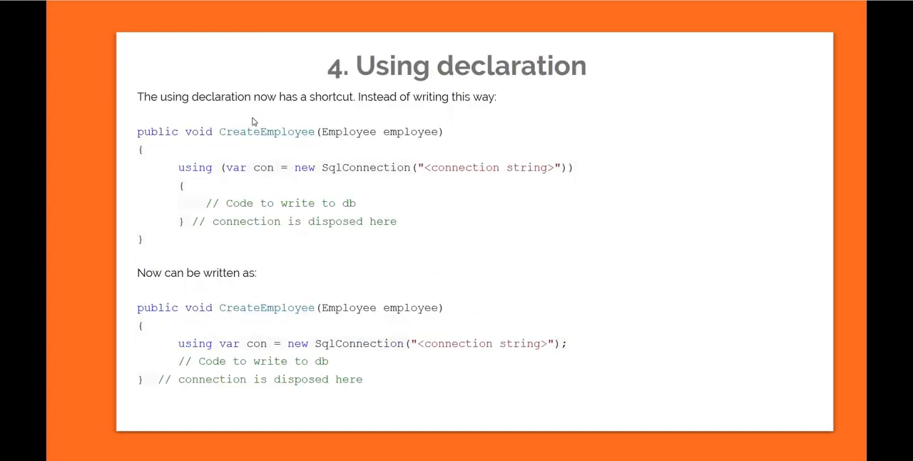
mouse_move(123, 77)
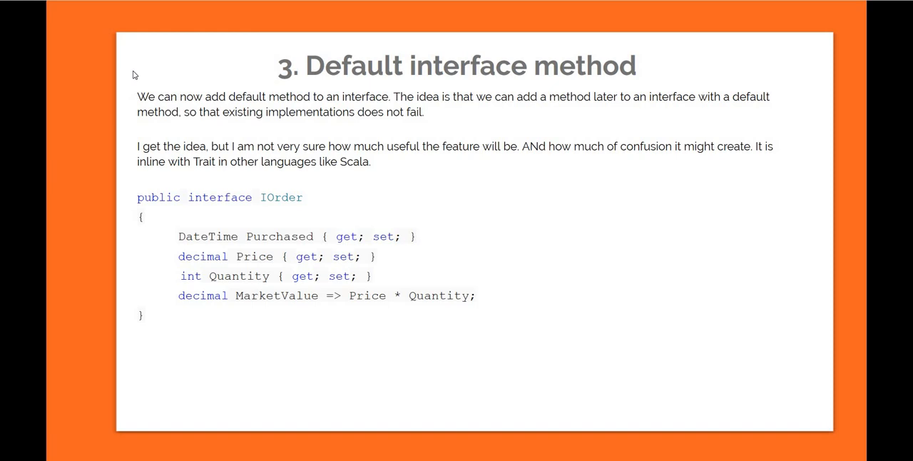
mouse_move(128, 77)
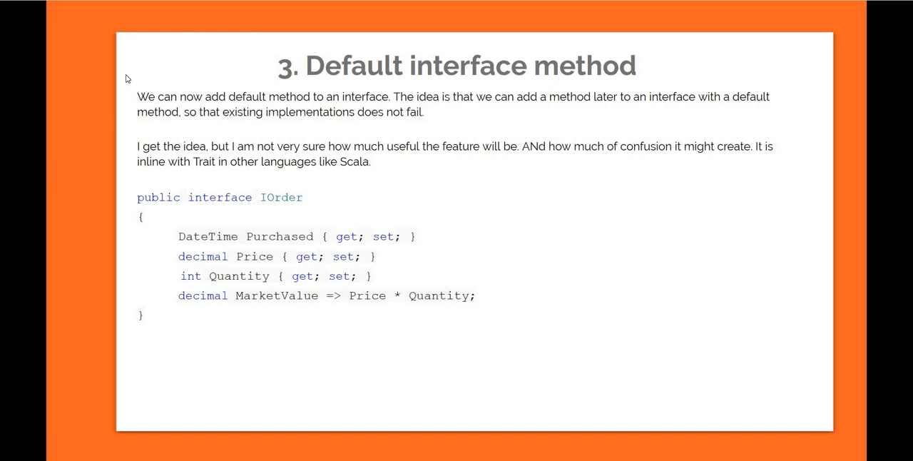
mouse_move(79, 88)
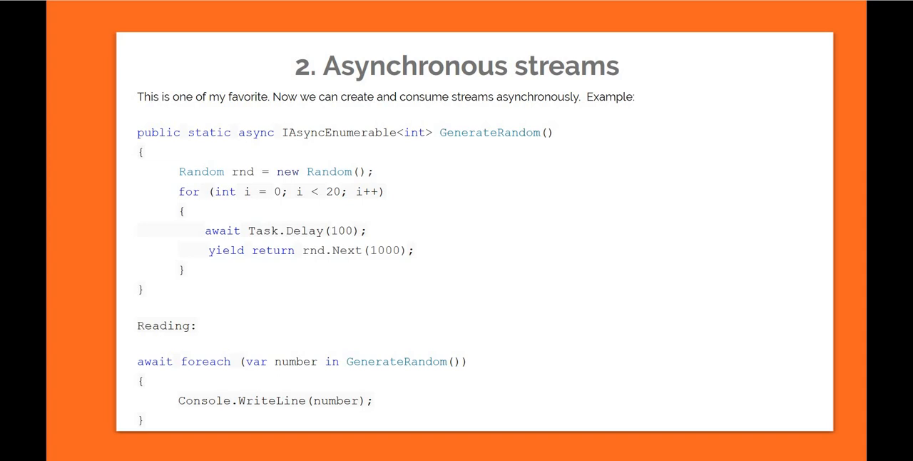
mouse_move(80, 89)
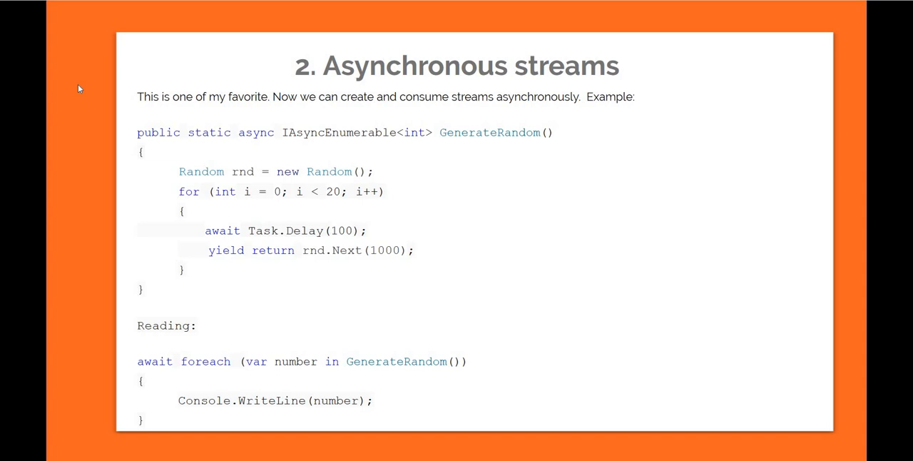
mouse_move(95, 86)
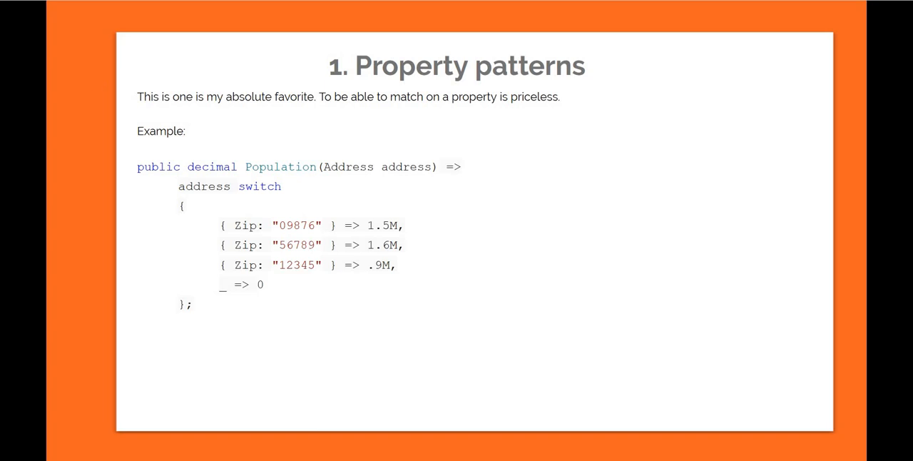
mouse_move(94, 85)
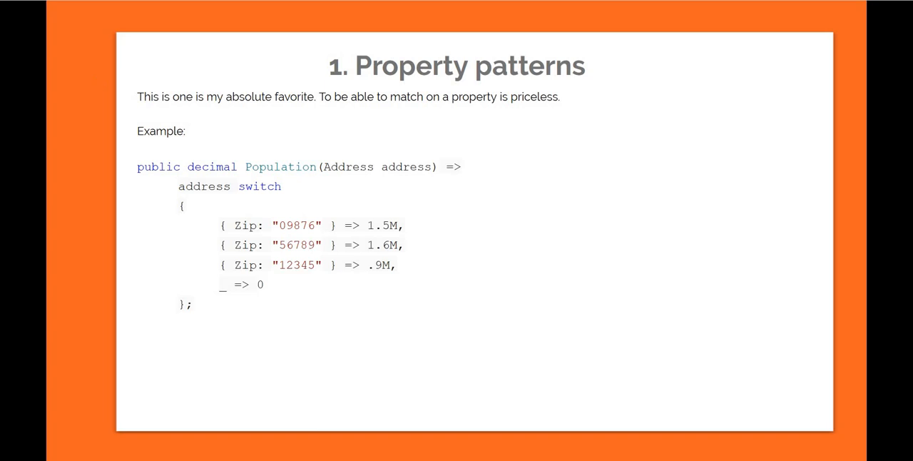
mouse_move(96, 85)
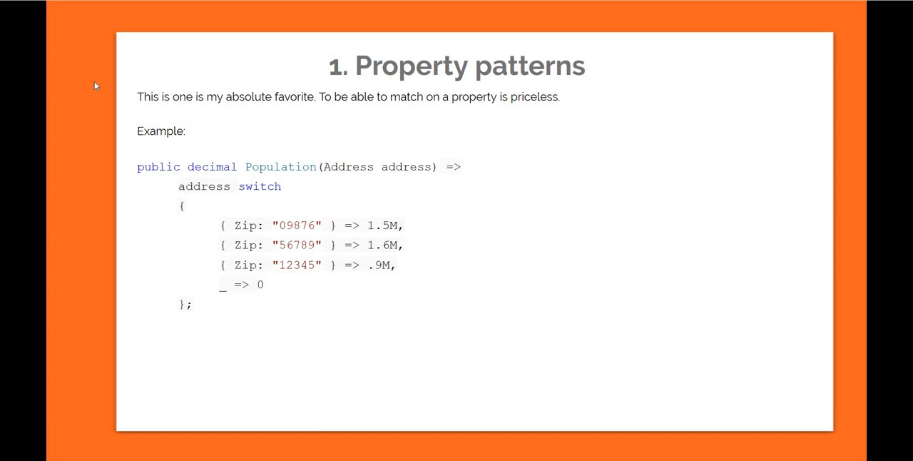